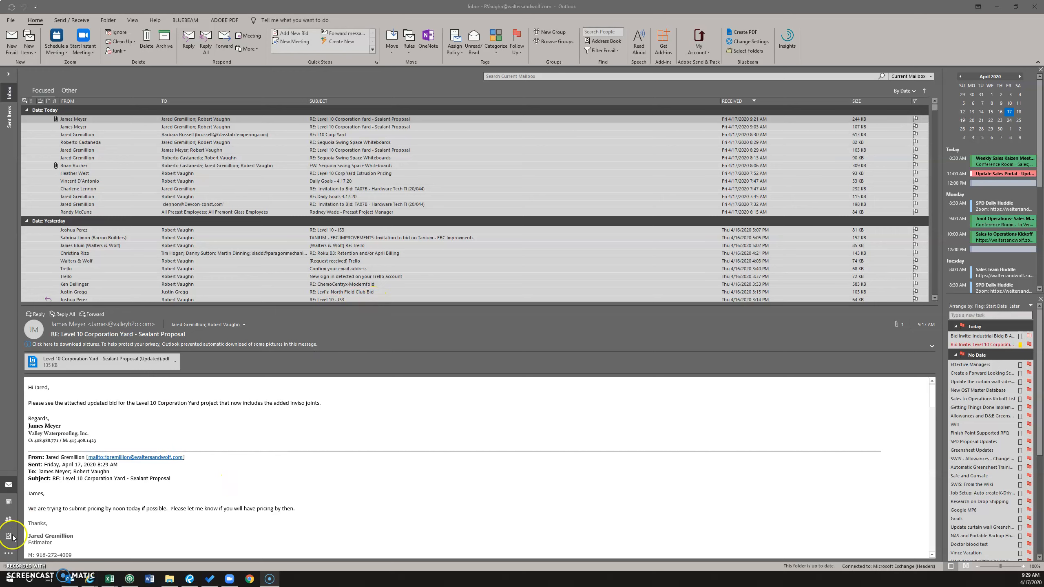
{"action": "mouse_move", "coordinate": [317, 413]}
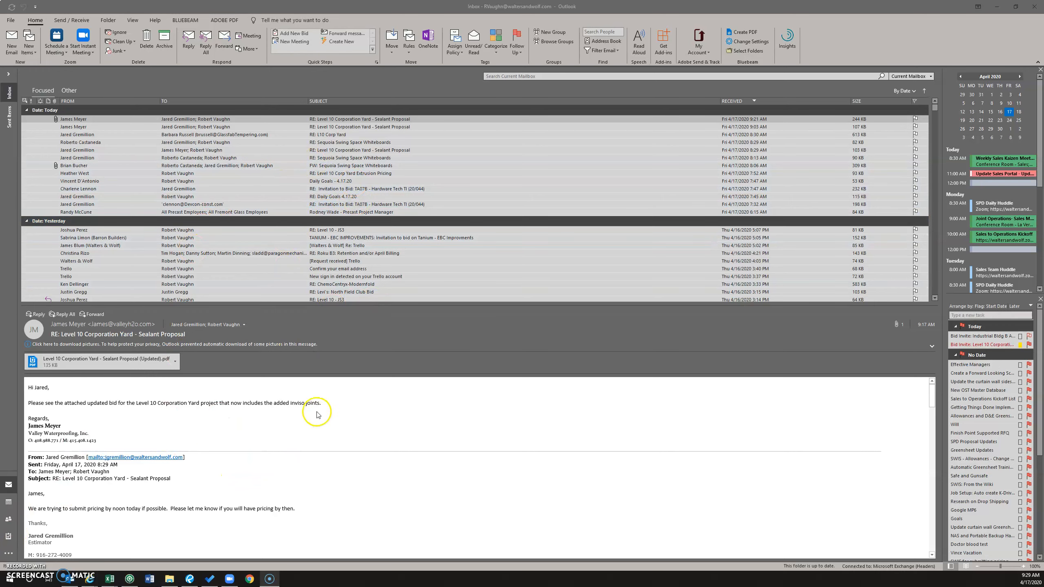
{"action": "mouse_move", "coordinate": [94, 505]}
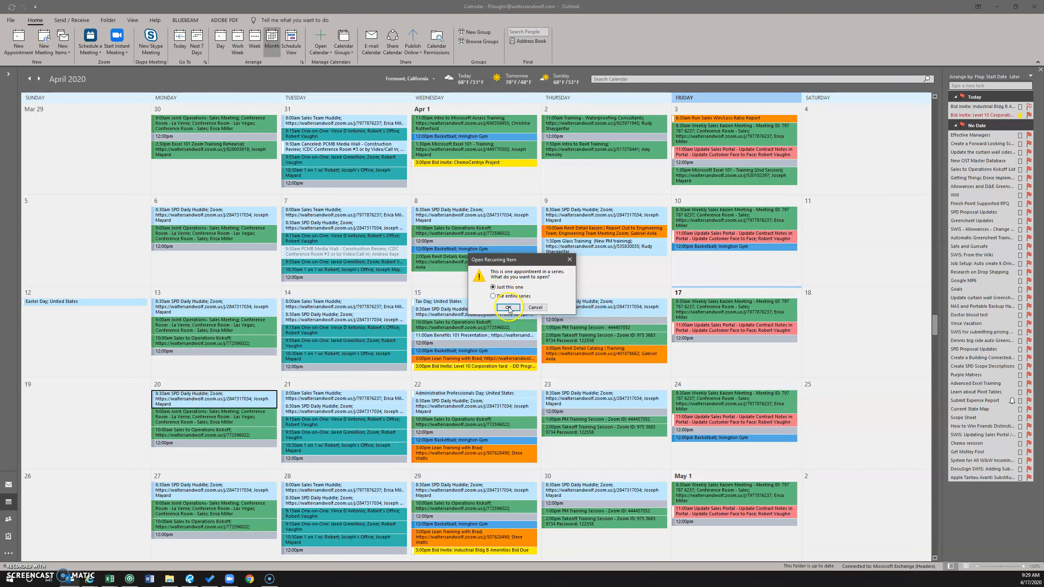
Open only the April 20 SPD Daily Huddle occurrence and launch its Zoom meeting link.
{"action": "left_click", "coordinate": [508, 307]}
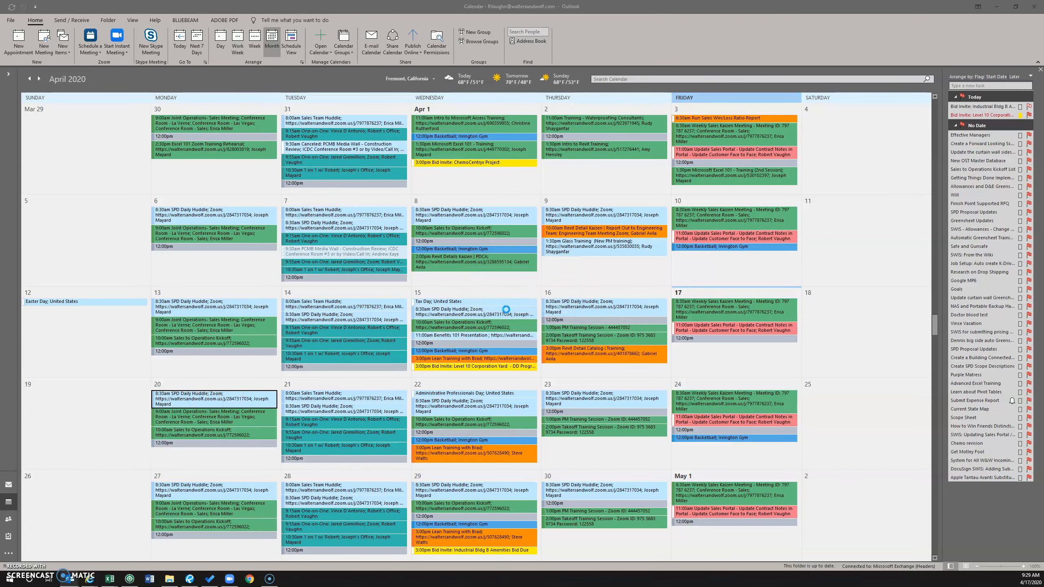
{"action": "double_click", "coordinate": [215, 399]}
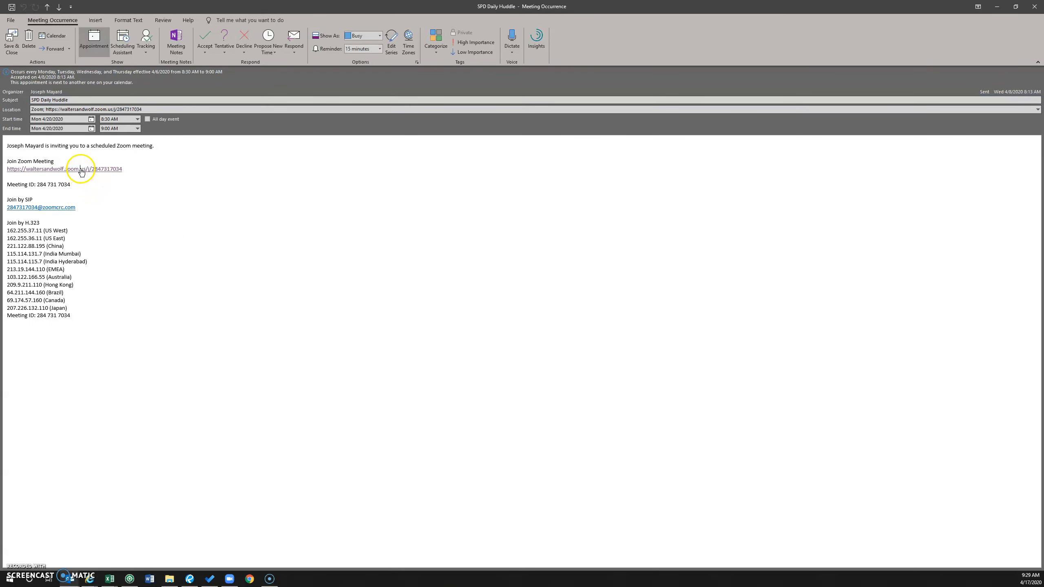
{"action": "left_click", "coordinate": [63, 168]}
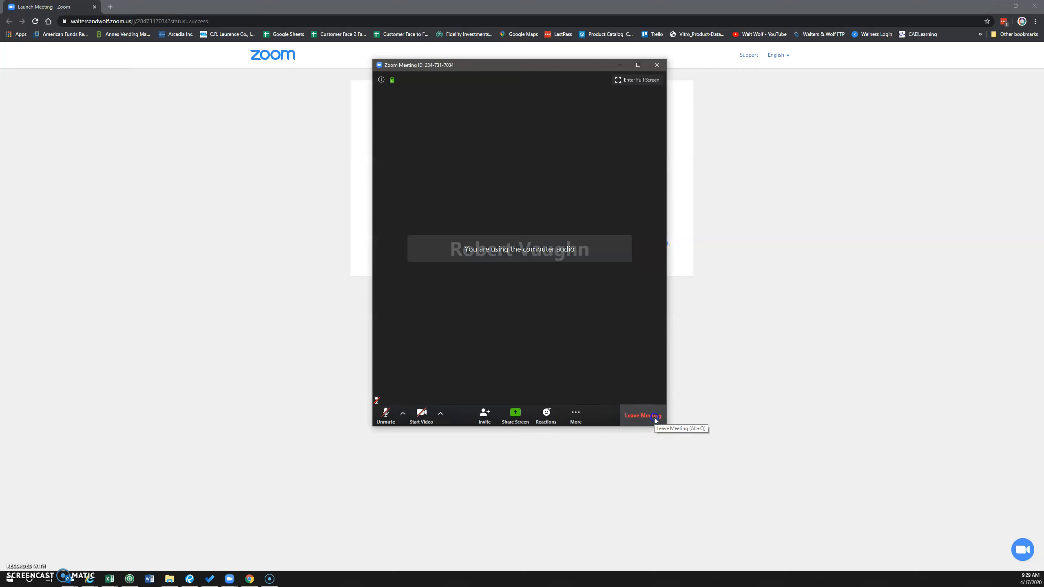
Leave the running Zoom meeting.
{"action": "left_click", "coordinate": [641, 416]}
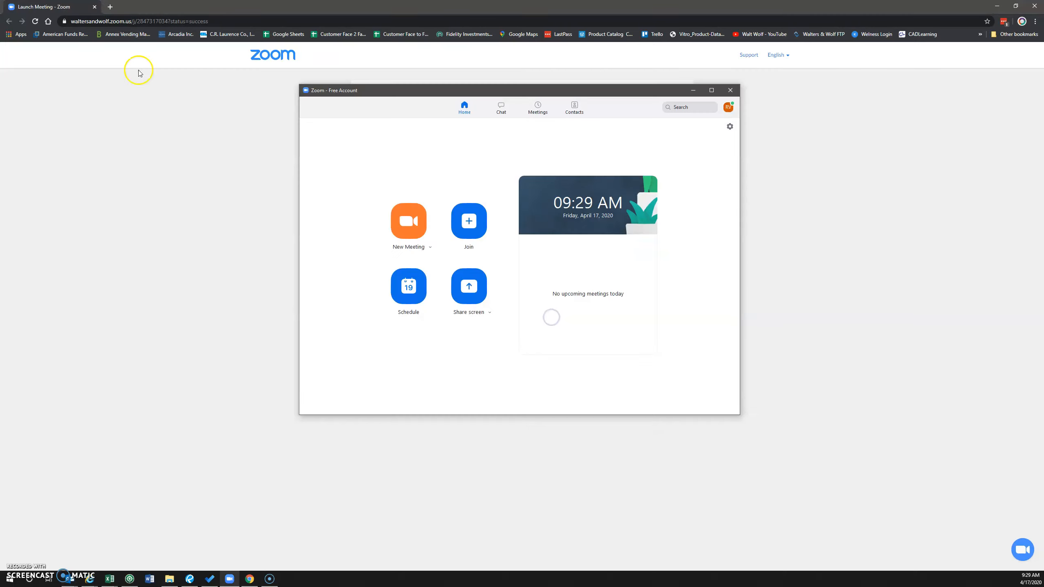
{"action": "mouse_move", "coordinate": [94, 10]}
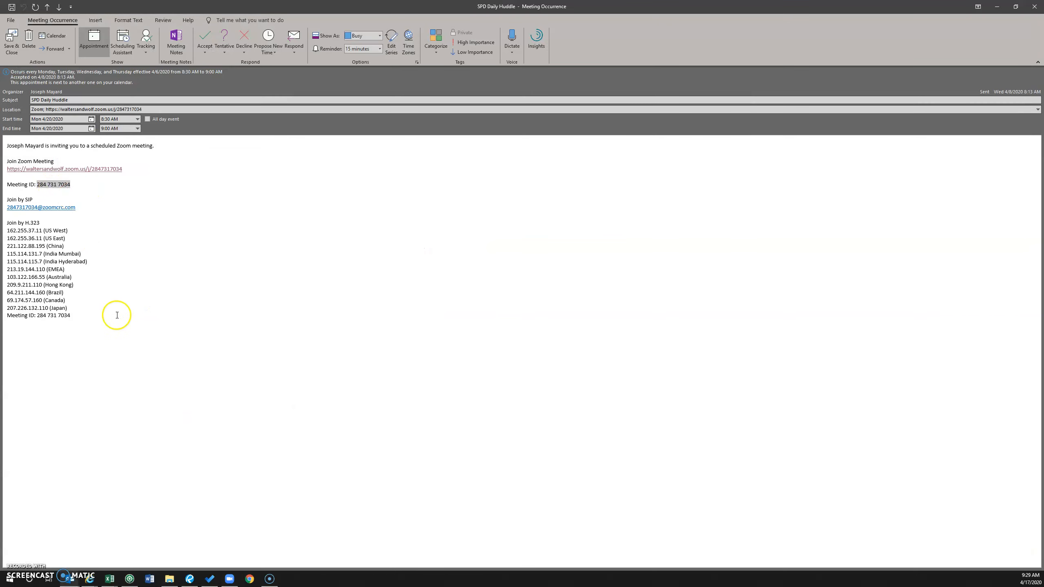
Bring up the Zoom home window and start a new meeting.
{"action": "left_click", "coordinate": [229, 578]}
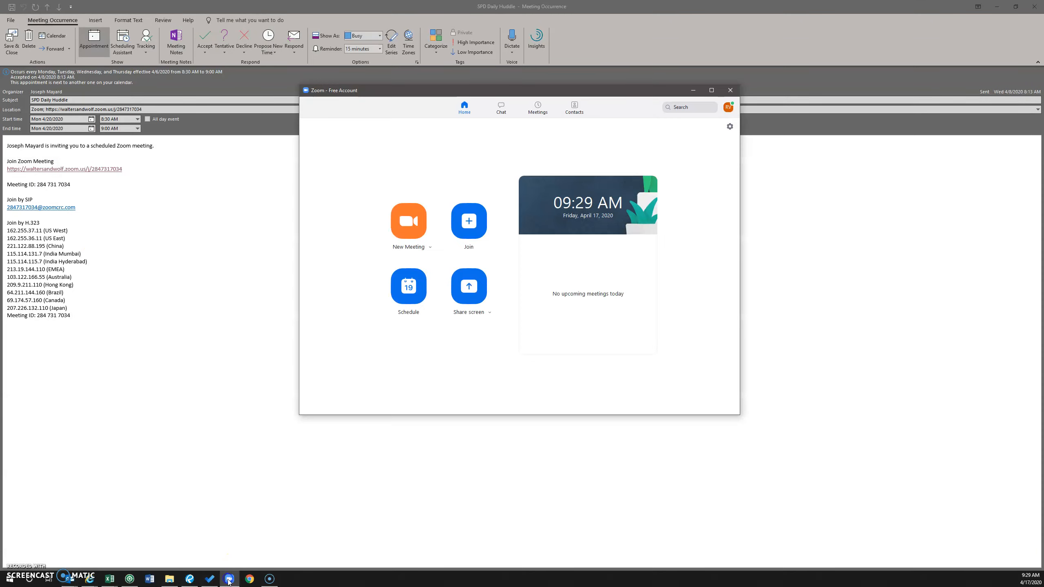
{"action": "mouse_move", "coordinate": [435, 215]}
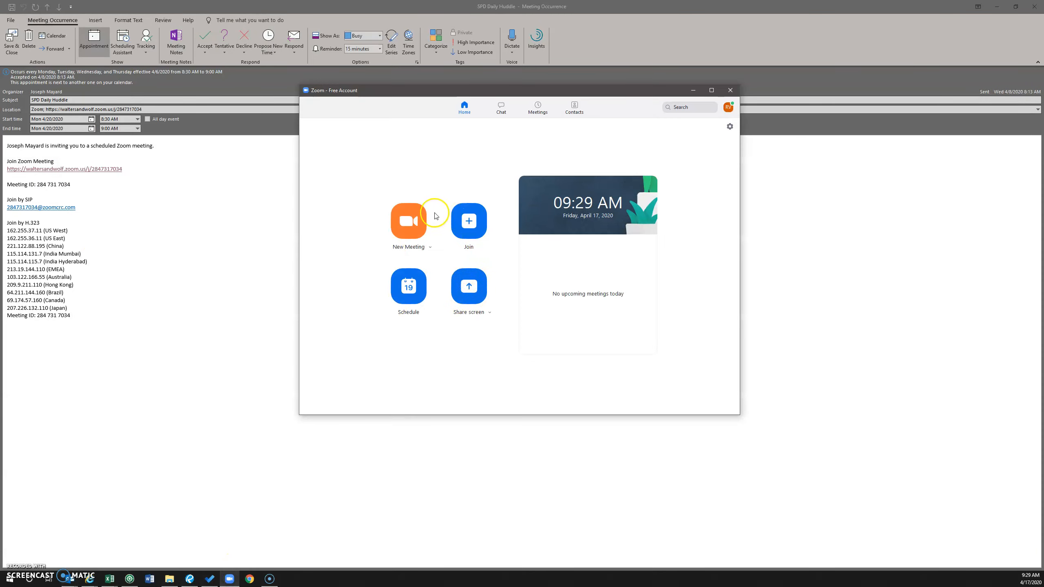
{"action": "left_click", "coordinate": [409, 285]}
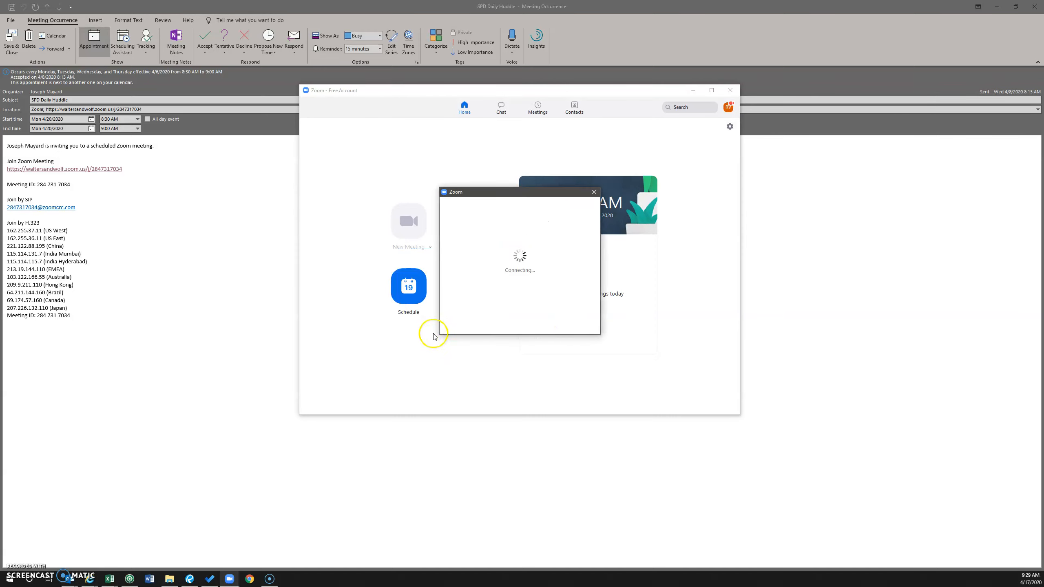
{"action": "mouse_move", "coordinate": [138, 295]}
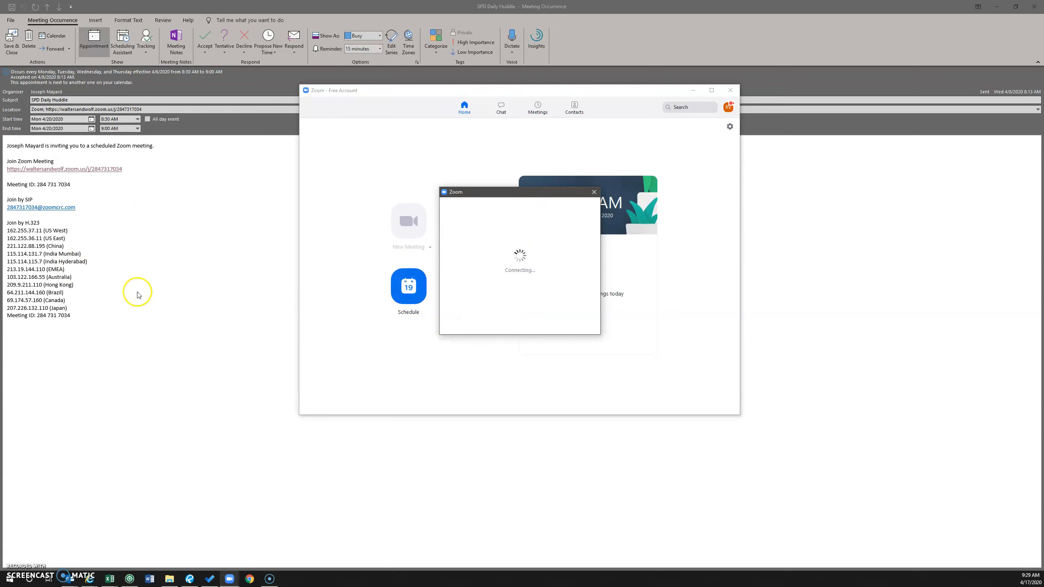
{"action": "mouse_move", "coordinate": [199, 307]}
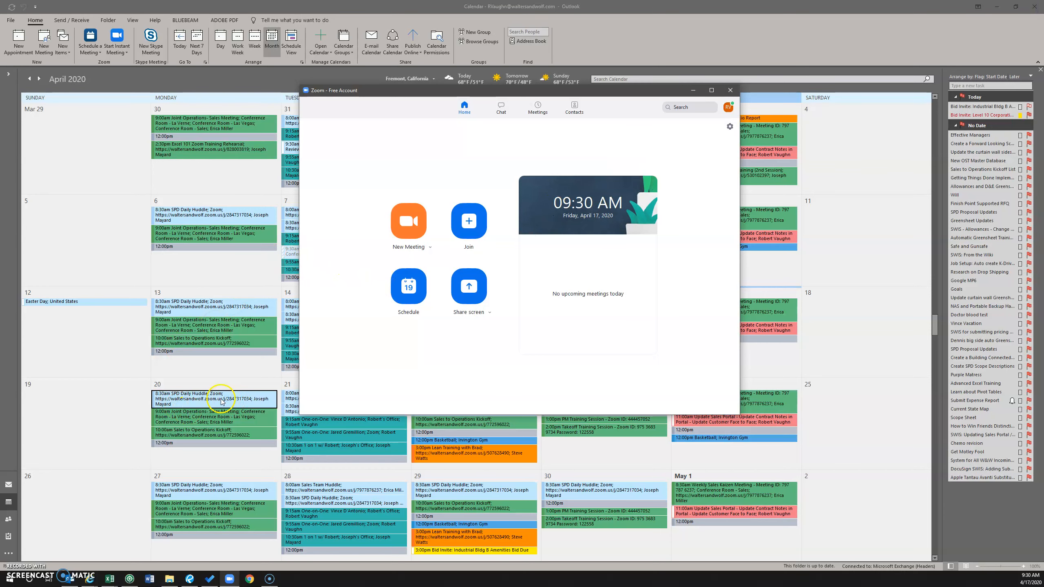
{"action": "left_click", "coordinate": [730, 89]}
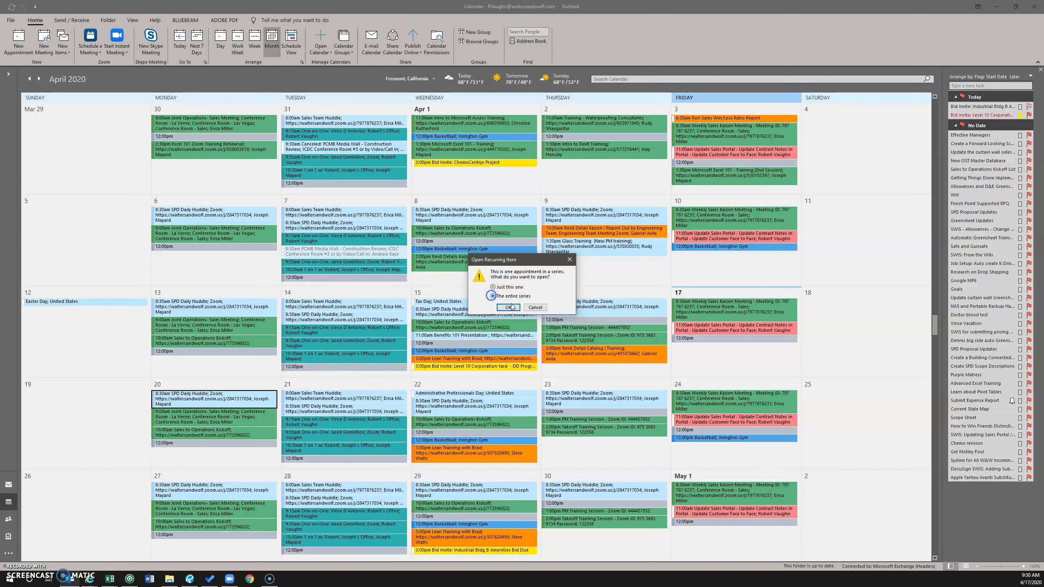
{"action": "left_click", "coordinate": [508, 307]}
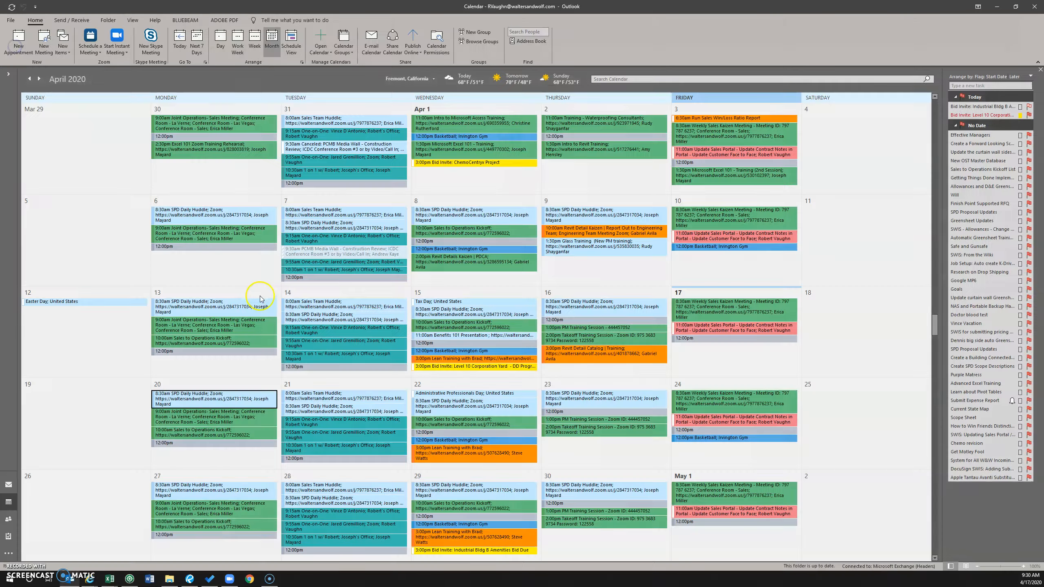
{"action": "left_click", "coordinate": [237, 309]}
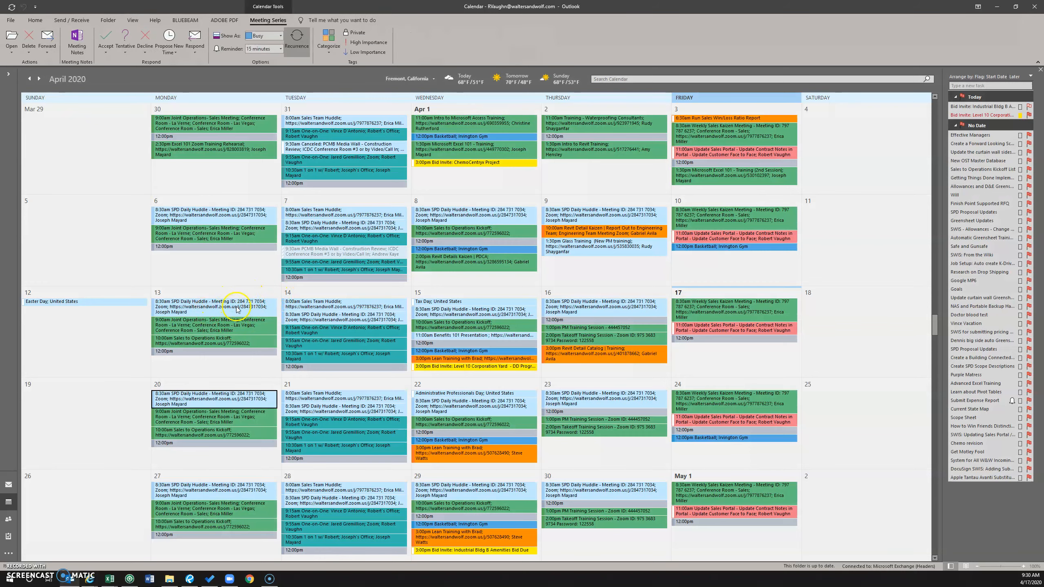
{"action": "mouse_move", "coordinate": [235, 399]}
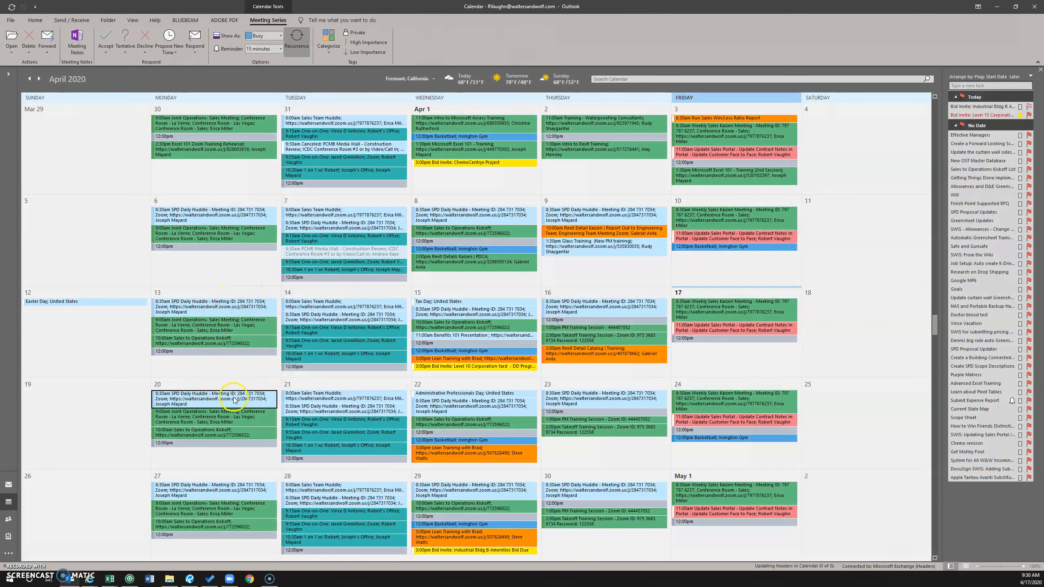
{"action": "left_click", "coordinate": [233, 397]}
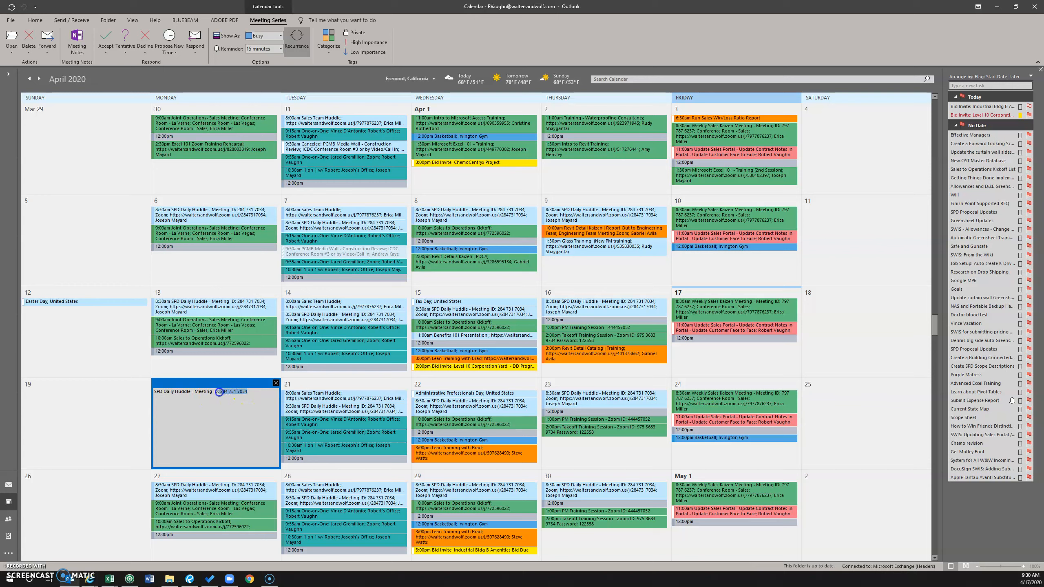
{"action": "mouse_move", "coordinate": [242, 423]}
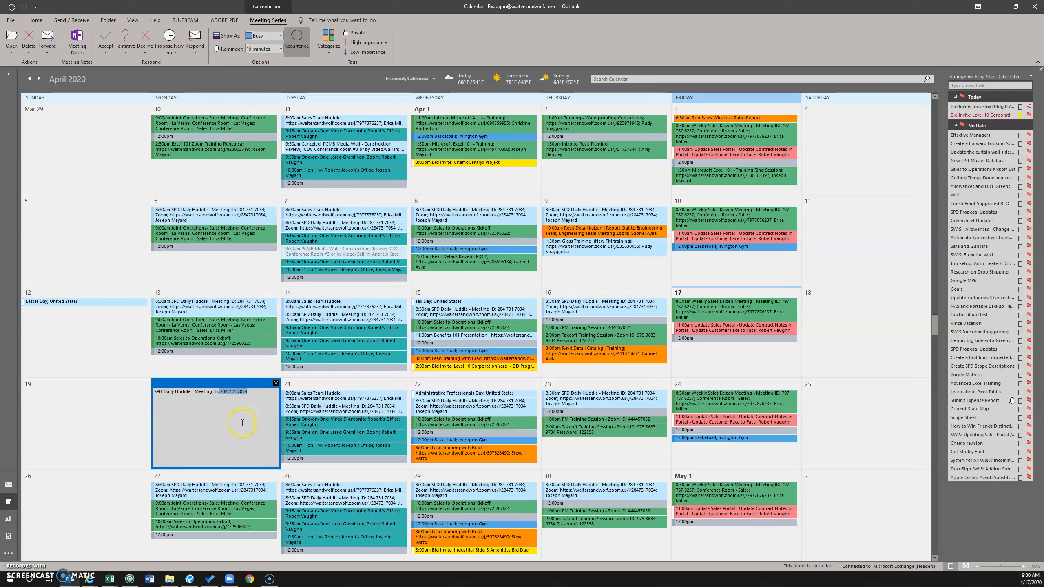
{"action": "left_click", "coordinate": [229, 578]}
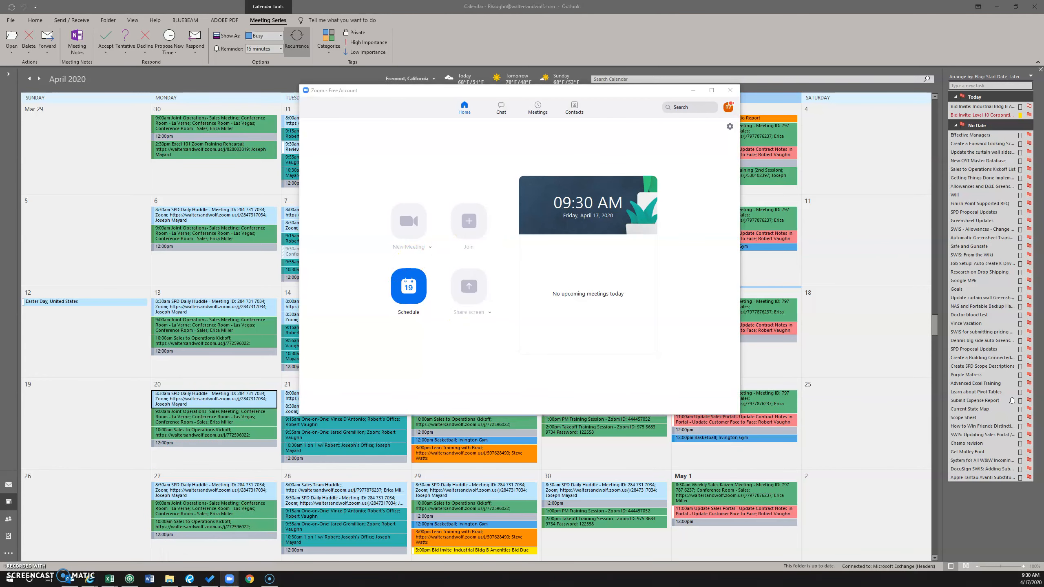
{"action": "left_click", "coordinate": [468, 220]}
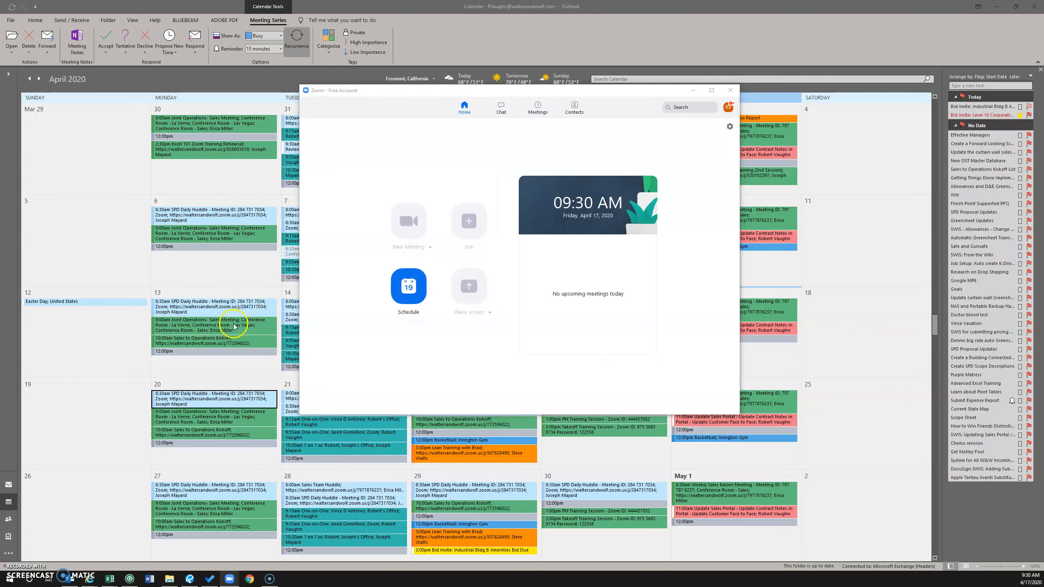
{"action": "mouse_move", "coordinate": [218, 453]}
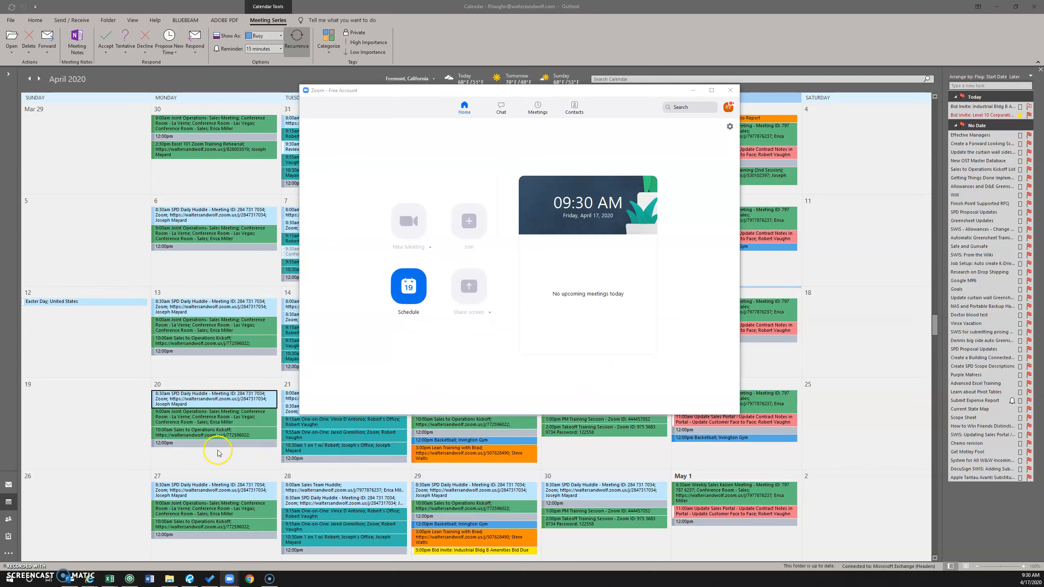
{"action": "mouse_move", "coordinate": [421, 374]}
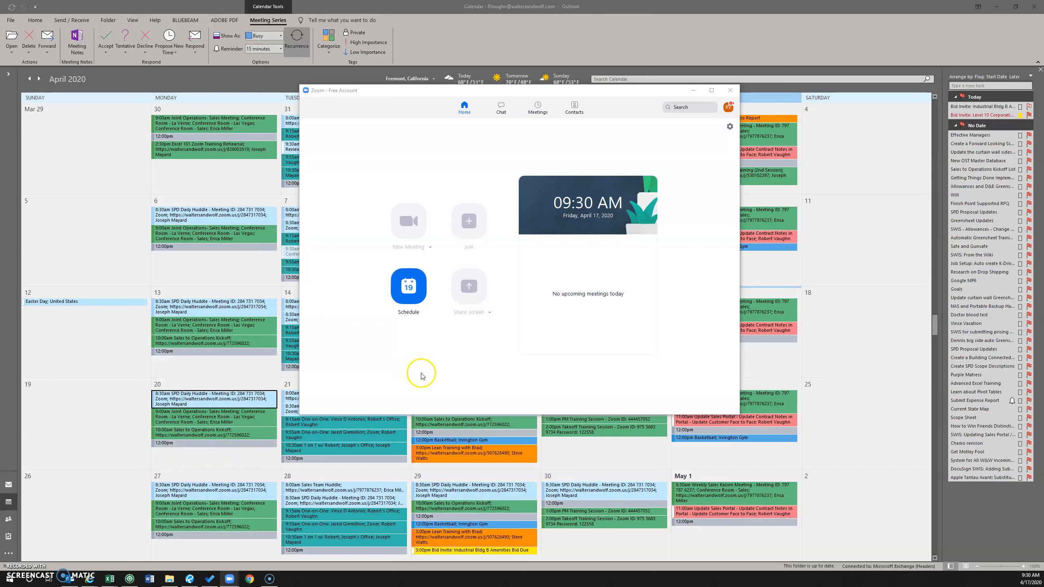
{"action": "mouse_move", "coordinate": [227, 421]}
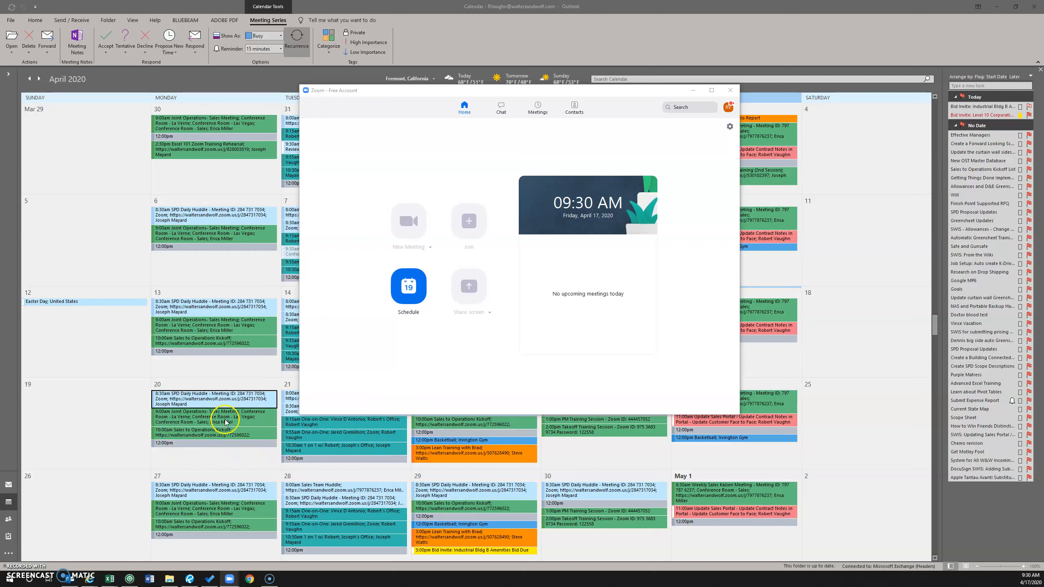